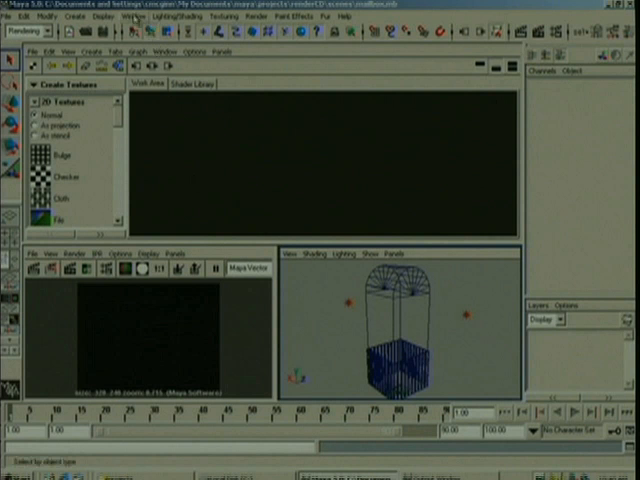
Open Render Globals with Maya Vector as renderer and Macromedia SWF as image format.
click(134, 17)
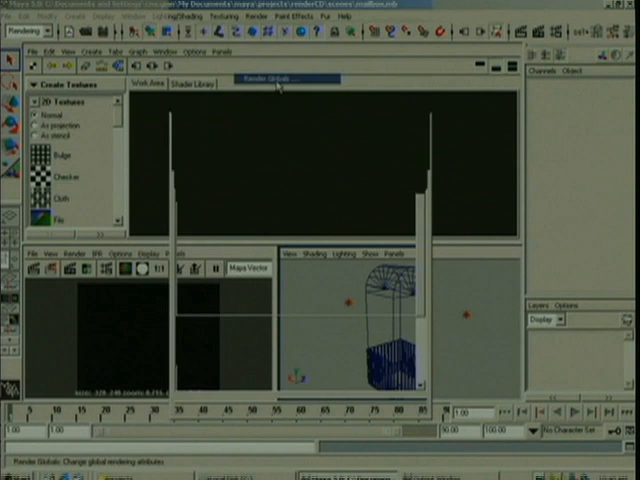
click(283, 78)
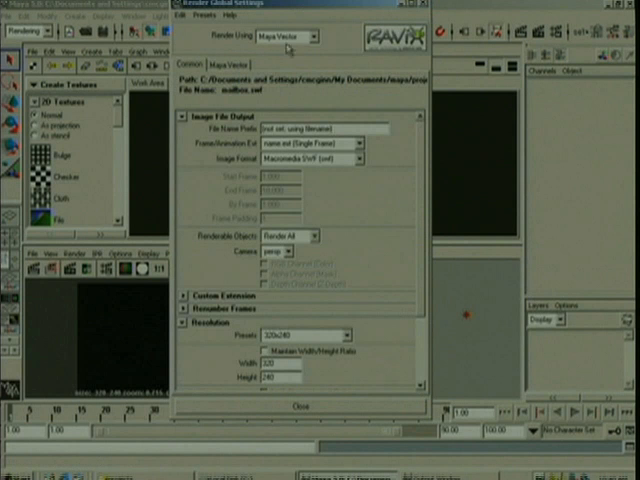
click(325, 36)
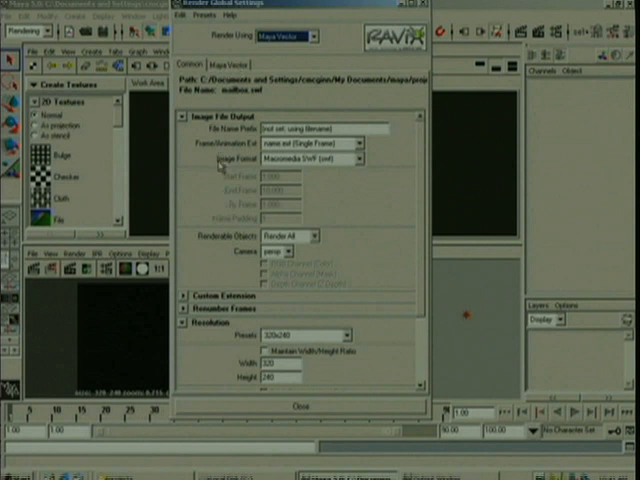
click(356, 160)
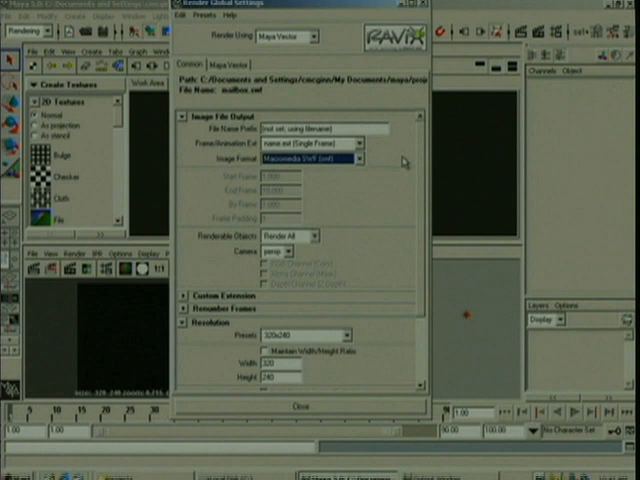
click(357, 159)
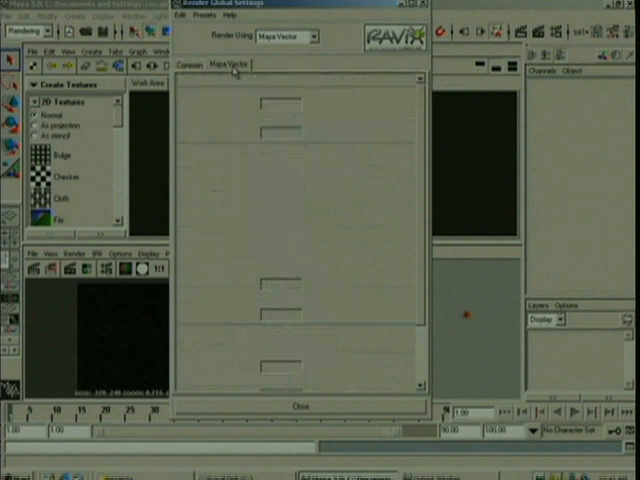
Show the Maya Vector options and review the Detail Level presets.
click(218, 64)
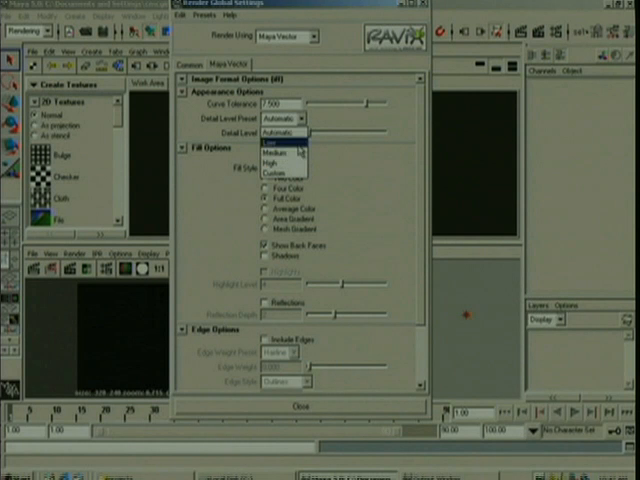
click(284, 126)
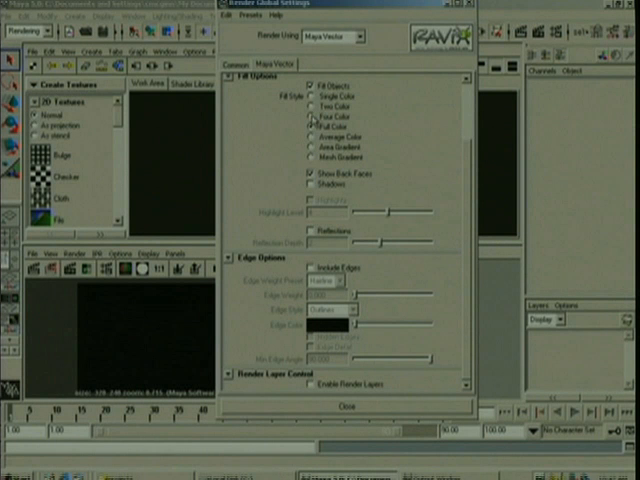
mouse_move(338, 315)
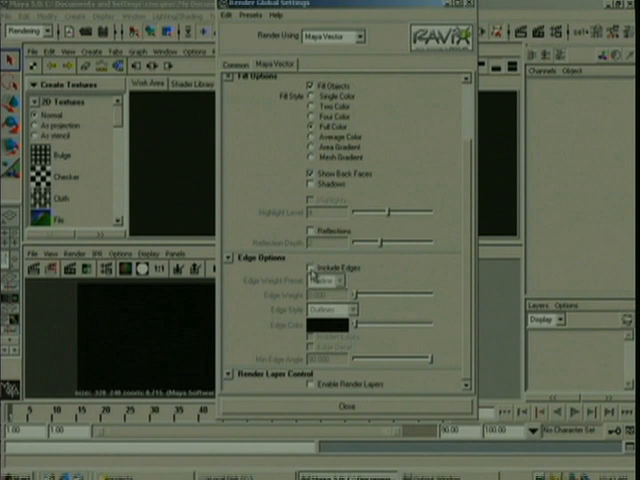
Toggle Include Edges in Edge Options and close Render Global Settings.
click(311, 268)
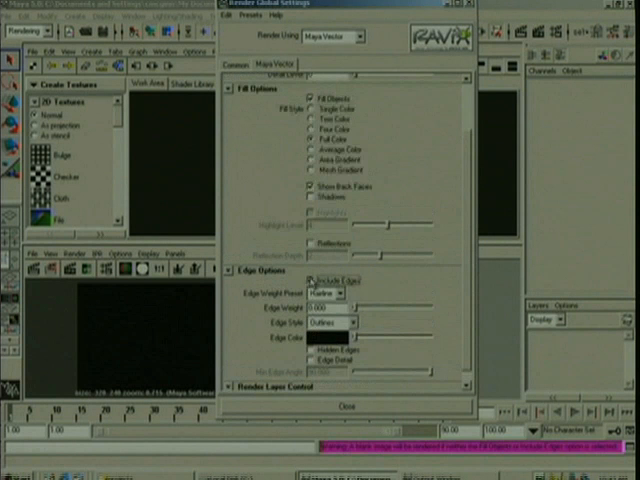
click(312, 280)
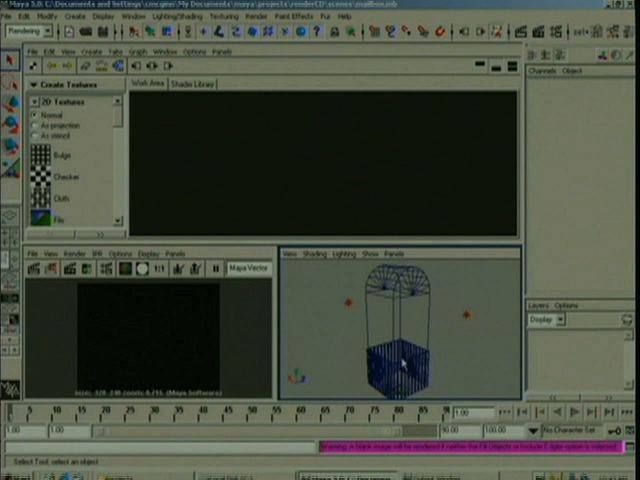
Select the mailbox body, render it, and reopen Render Globals.
click(146, 85)
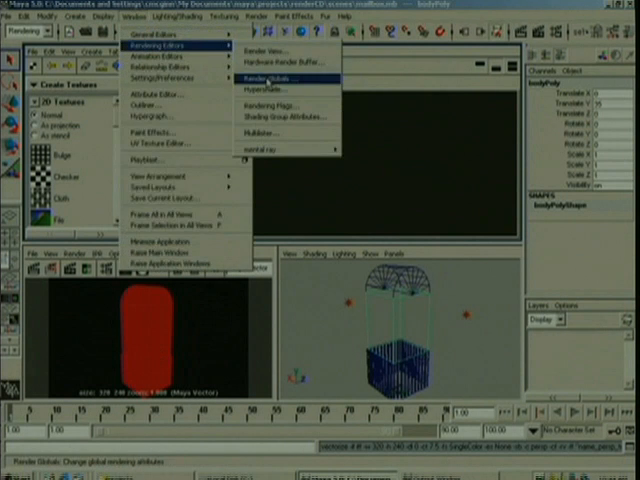
click(284, 78)
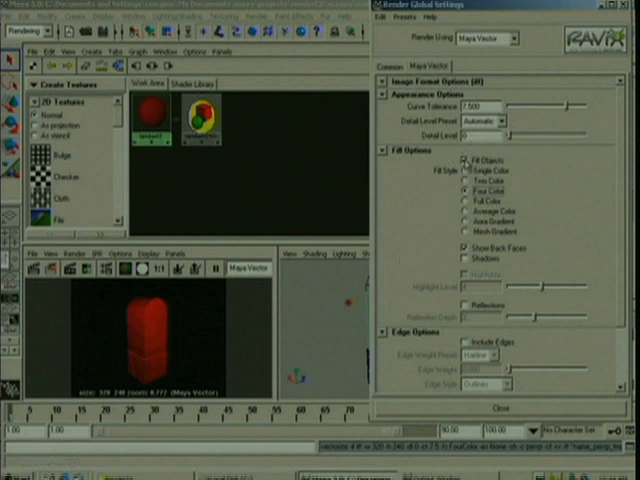
Disable Fill Objects, set edge colour to blue, and raise edge weight to about 3.9.
click(466, 157)
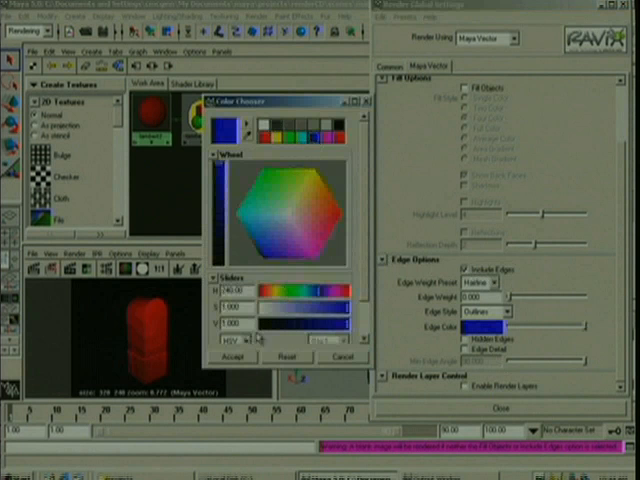
click(235, 357)
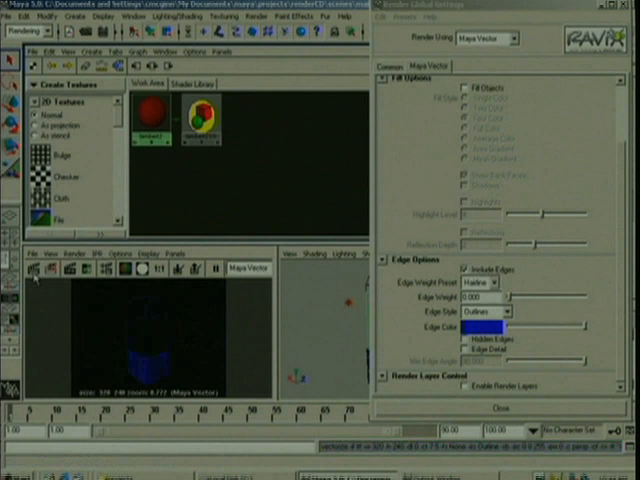
mouse_move(162, 318)
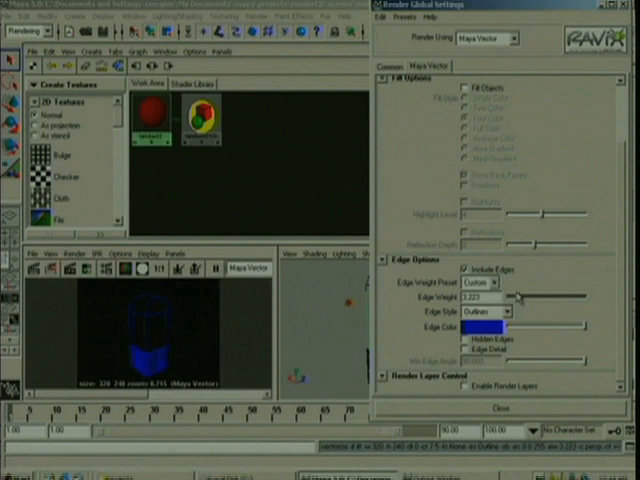
drag(517, 297, 550, 297)
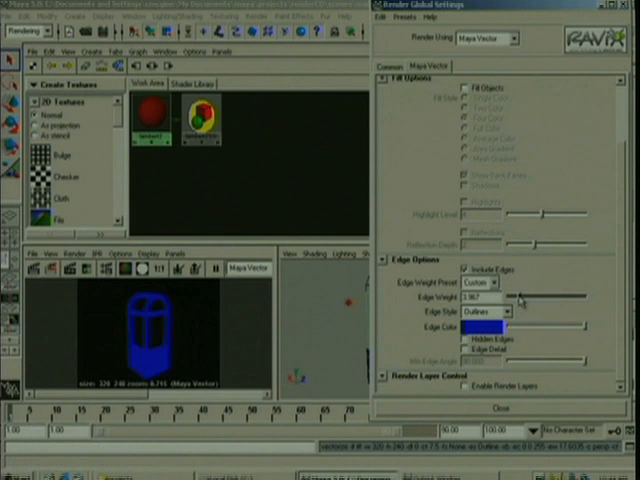
Increase Edge Weight to about 4.46 and enable Hidden Edges.
drag(515, 296, 520, 296)
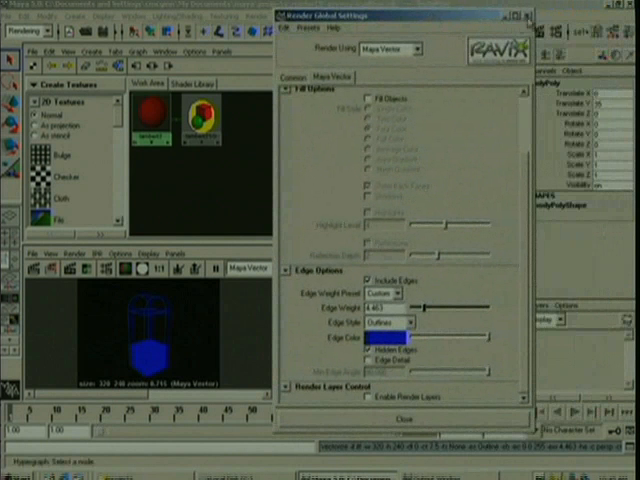
Set image format to Macromedia SWF and review its options: frame rate 12, Flash version 5.
click(290, 77)
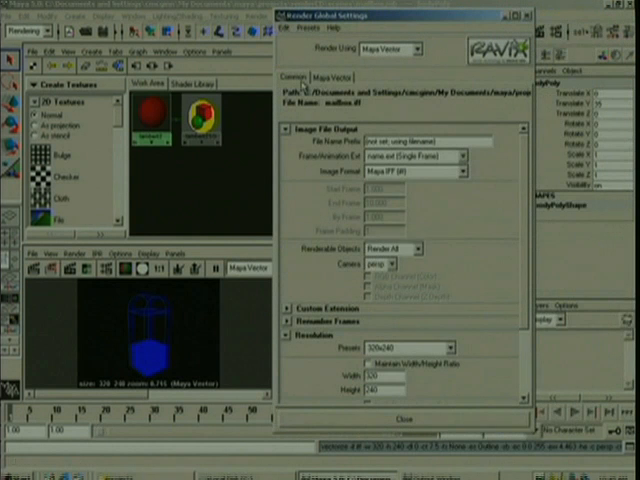
click(462, 171)
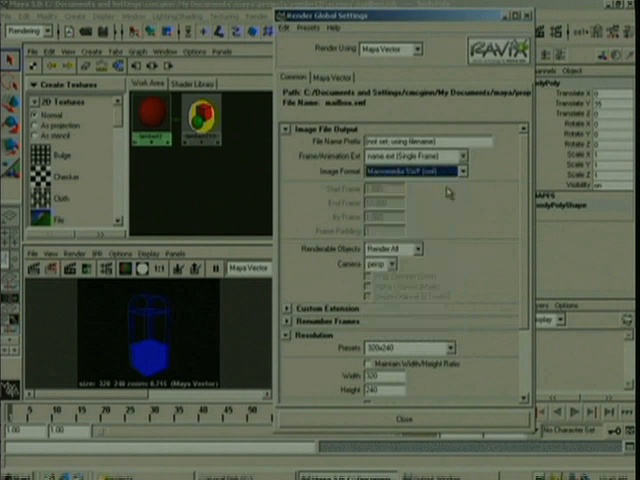
click(328, 77)
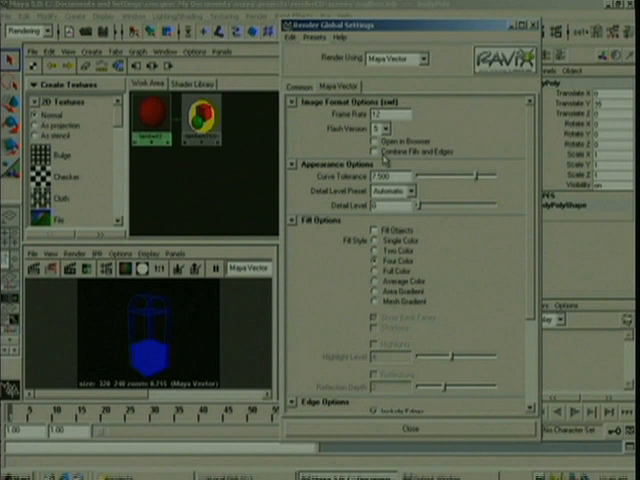
click(370, 152)
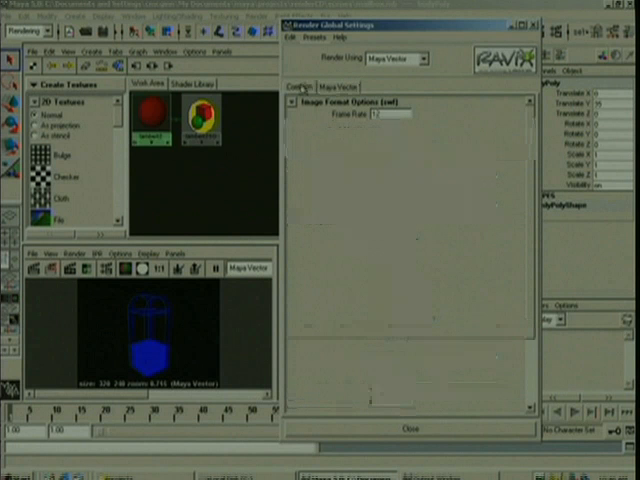
Switch image format to SVG with Native SVG animation mode.
click(420, 186)
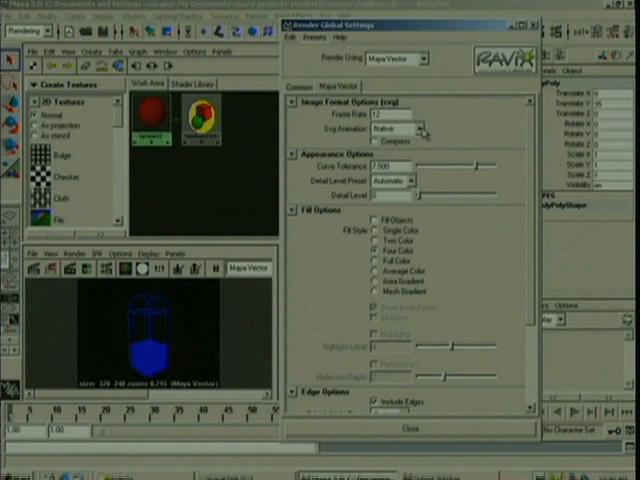
click(422, 128)
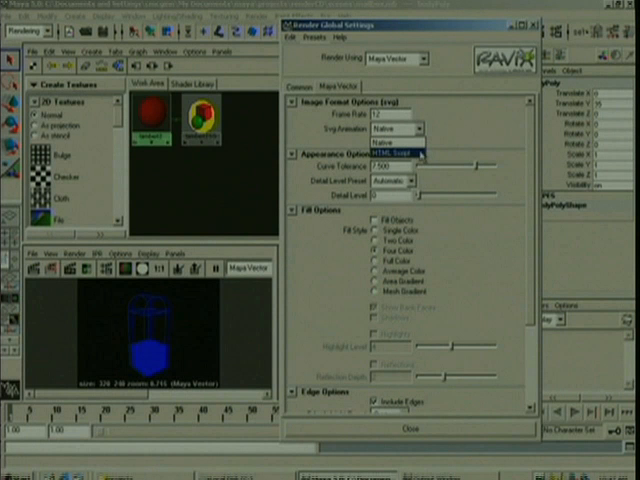
click(395, 128)
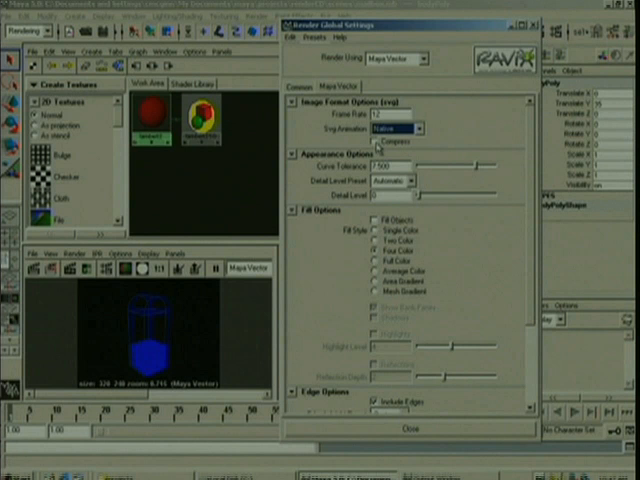
click(376, 238)
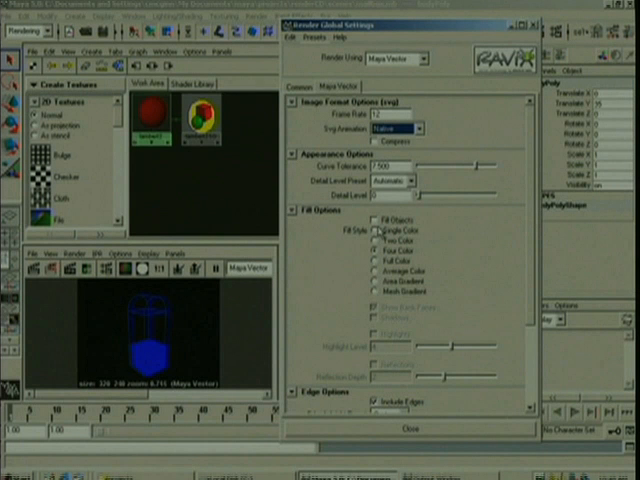
Scroll down through the Maya Vector options to Edge Options.
scroll(down, 3)
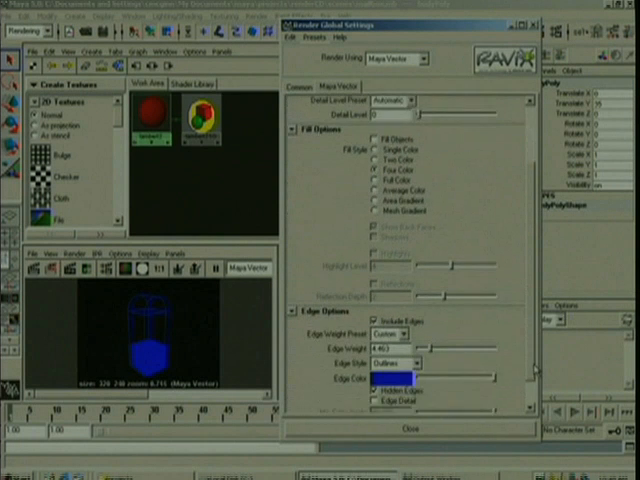
scroll(down, 3)
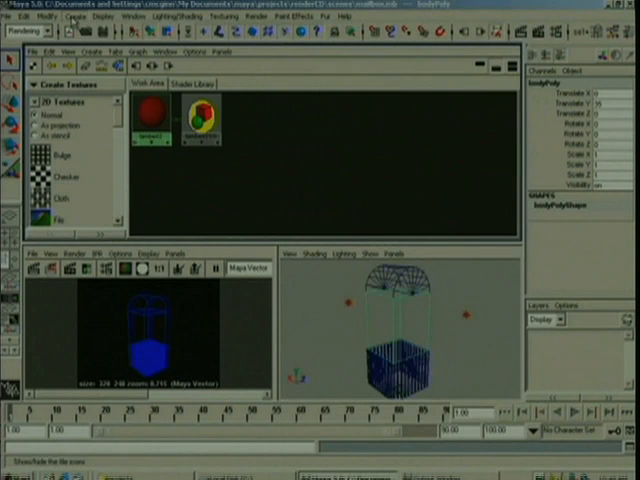
Show the Modify > Convert submenu, highlighting Displacement to Polygons.
click(44, 17)
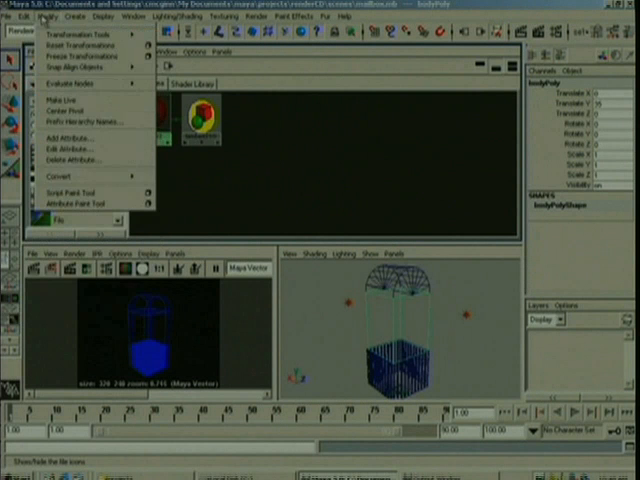
mouse_move(88, 175)
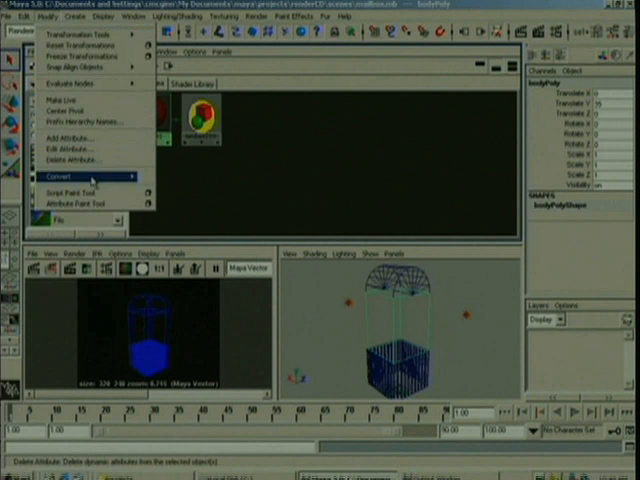
click(70, 177)
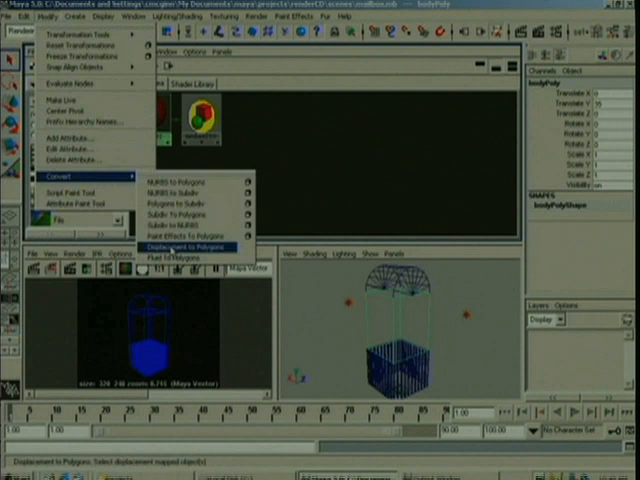